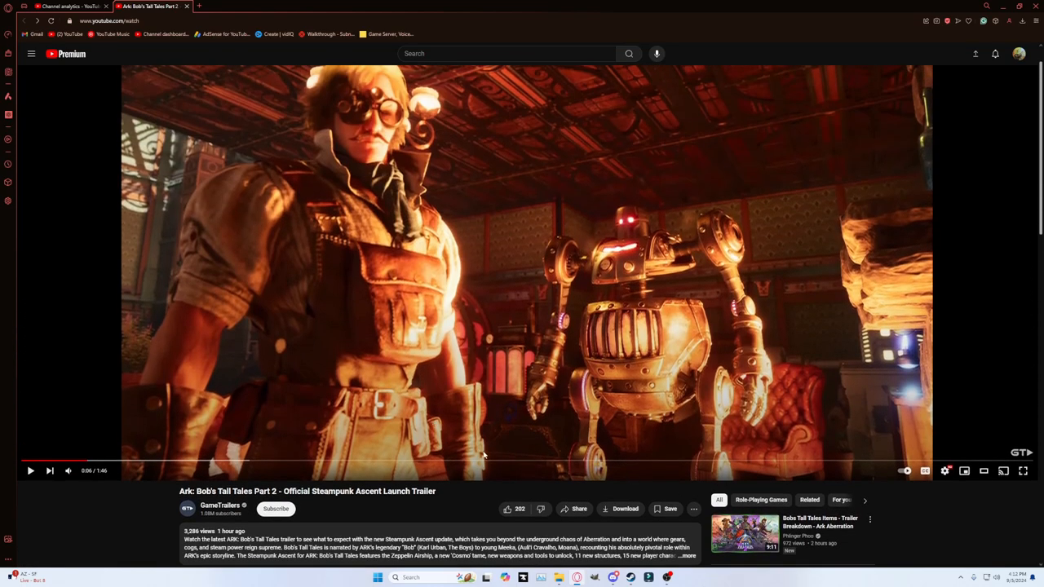
Resume the trailer, then hold it on the steampunk village scene
{"action": "left_click", "coordinate": [30, 471]}
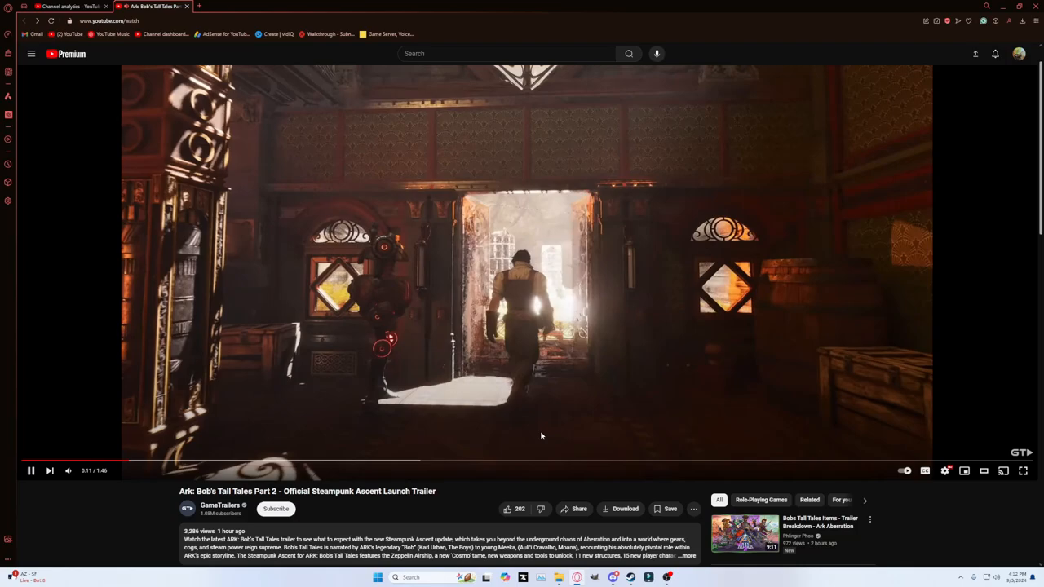
{"action": "mouse_move", "coordinate": [867, 349]}
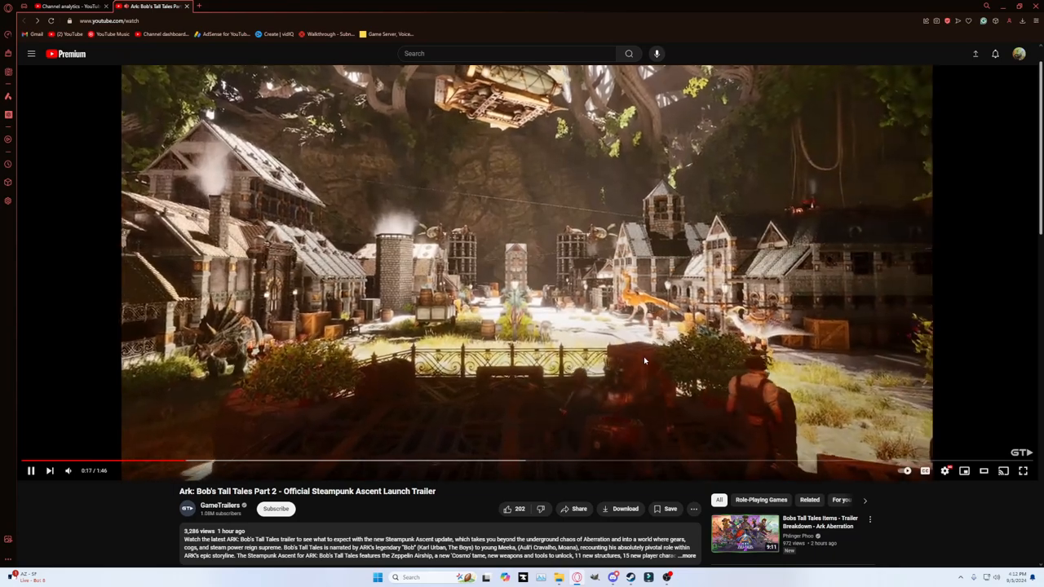
{"action": "left_click", "coordinate": [29, 470]}
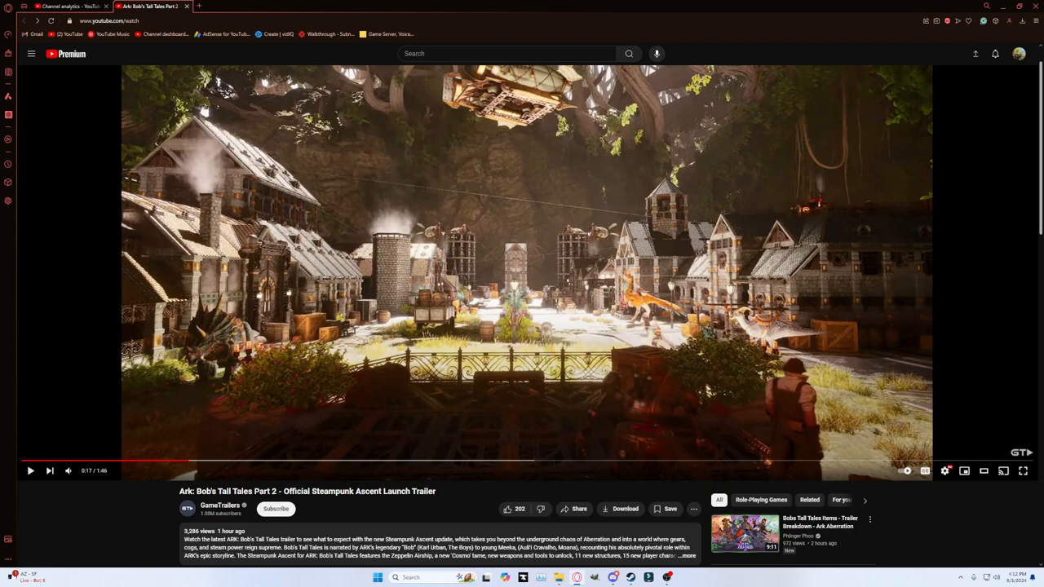
{"action": "mouse_move", "coordinate": [329, 479]}
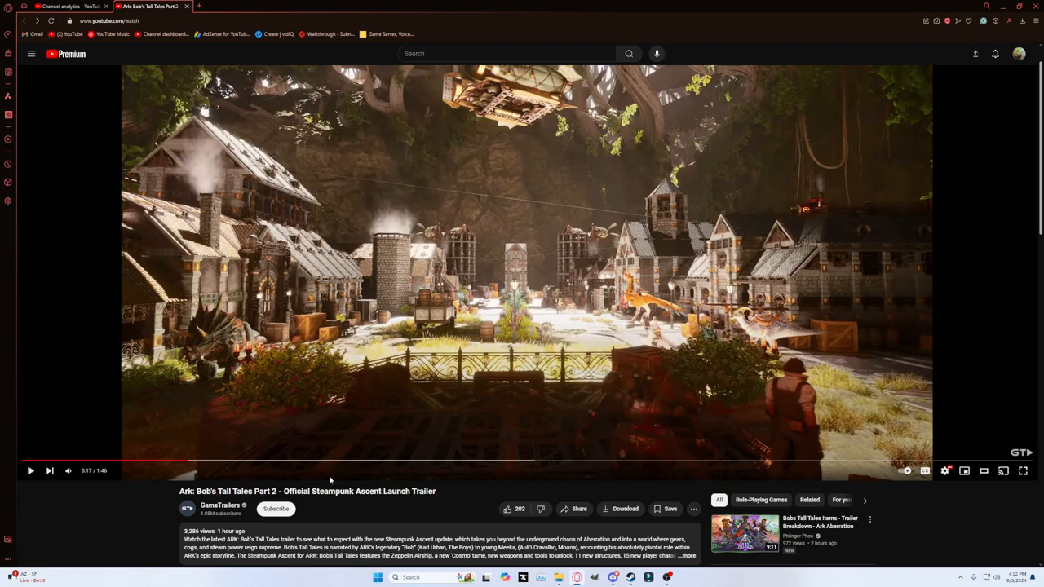
{"action": "mouse_move", "coordinate": [717, 210]}
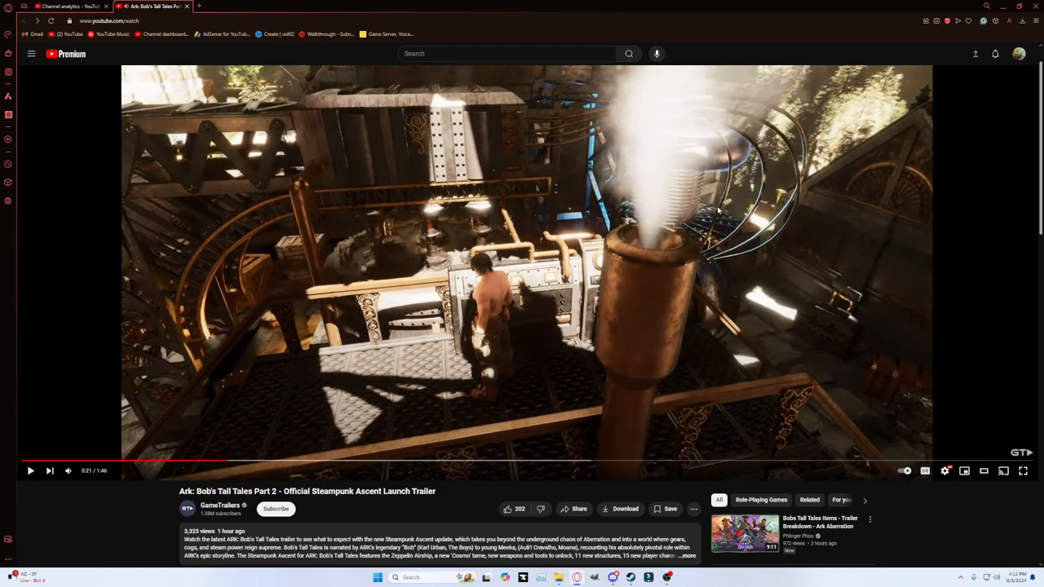
Pause the trailer for commentary, then continue toward the airship scene
{"action": "left_click", "coordinate": [29, 470]}
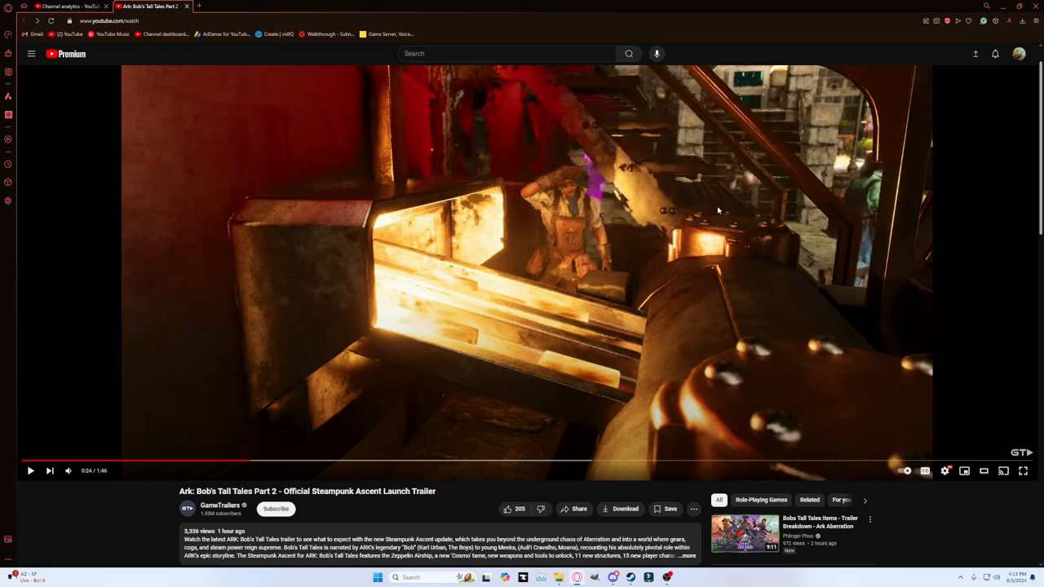
{"action": "left_click", "coordinate": [29, 471]}
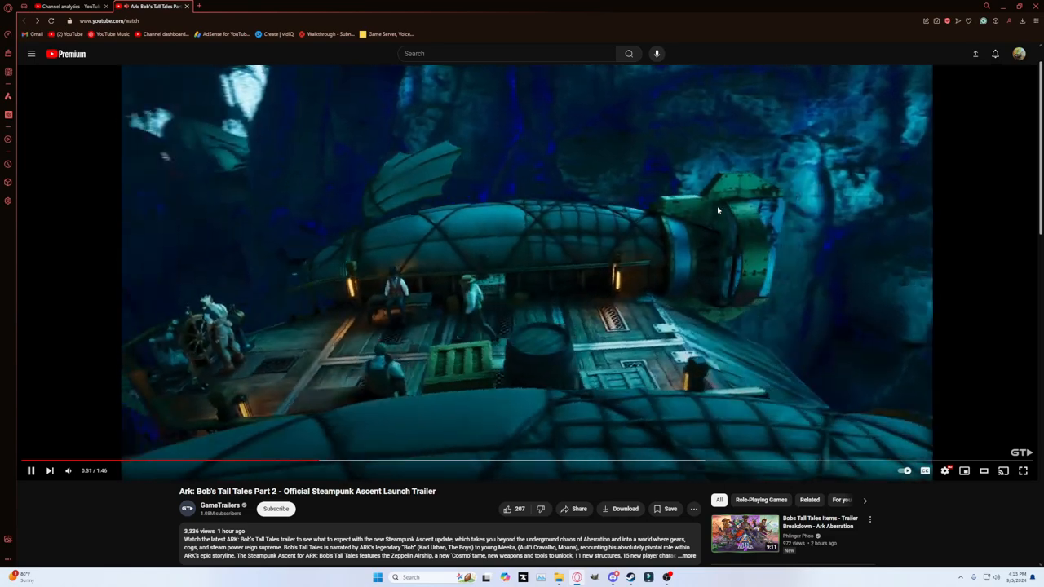
Pause on the airship shot and the winged creature reveal, resuming after each into the cave scene
{"action": "left_click", "coordinate": [30, 469]}
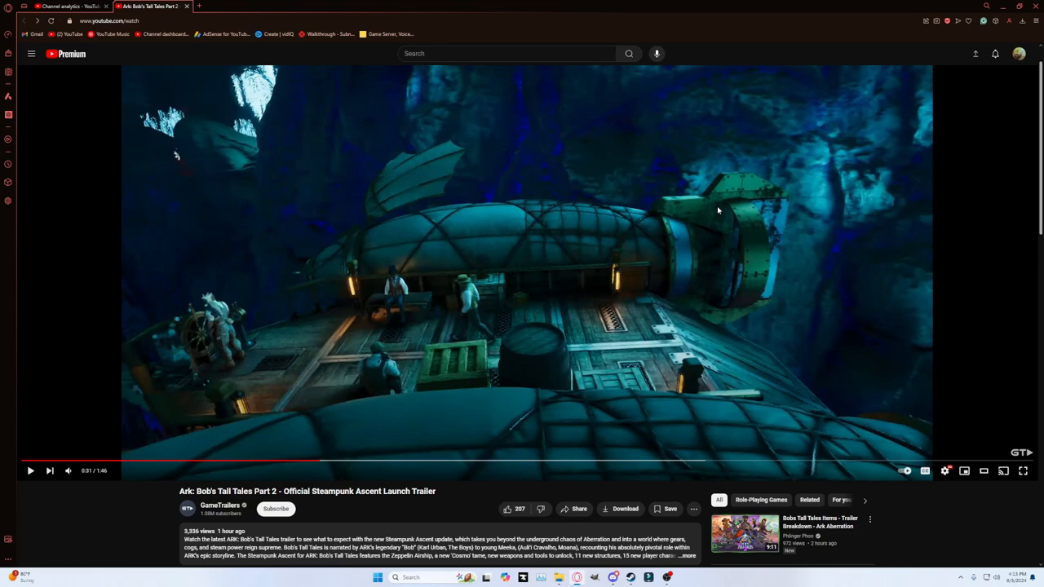
{"action": "left_click", "coordinate": [31, 469]}
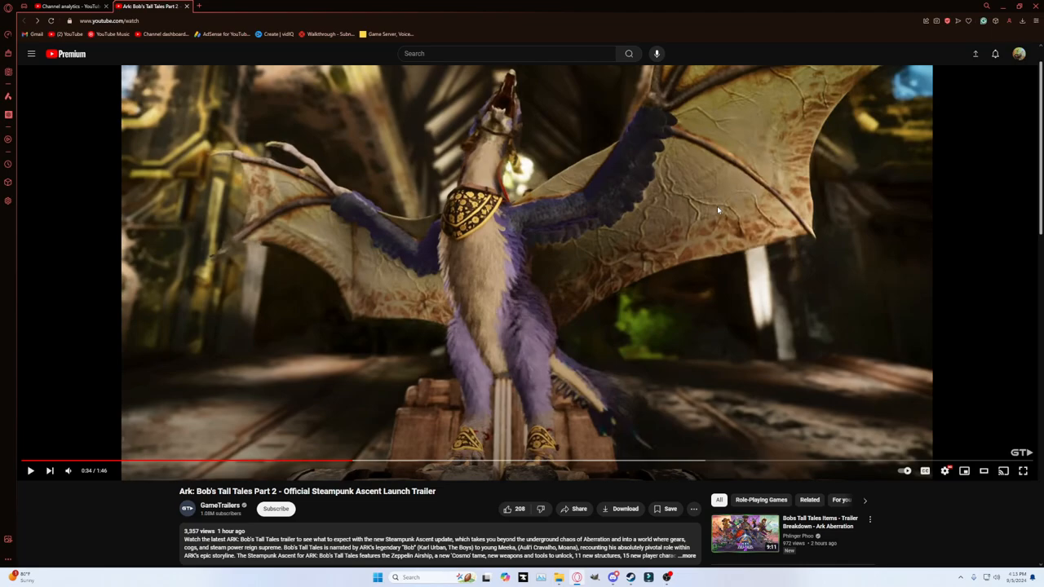
{"action": "left_click", "coordinate": [525, 253]}
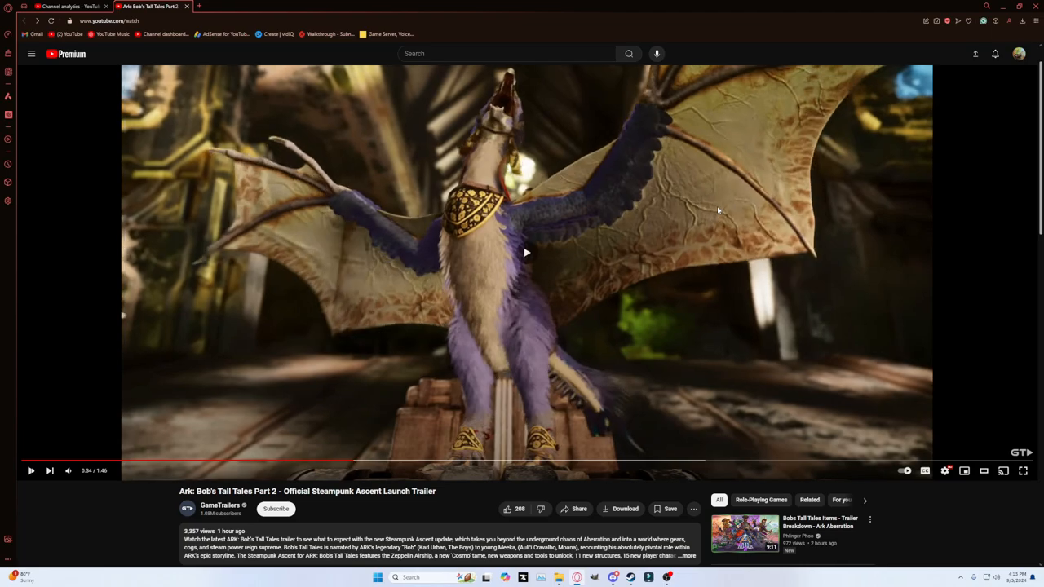
{"action": "left_click", "coordinate": [525, 251]}
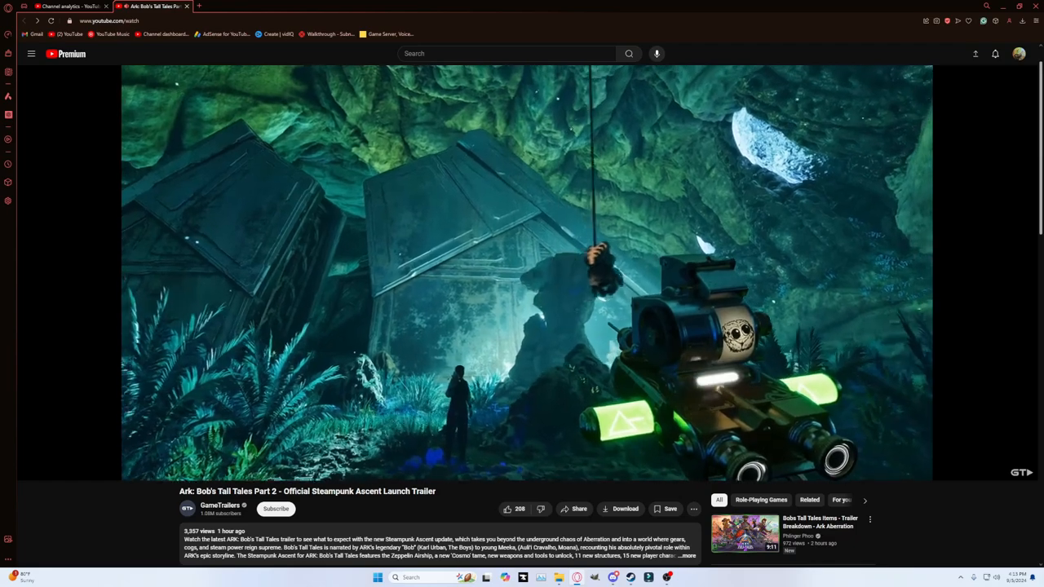
{"action": "mouse_move", "coordinate": [718, 210]}
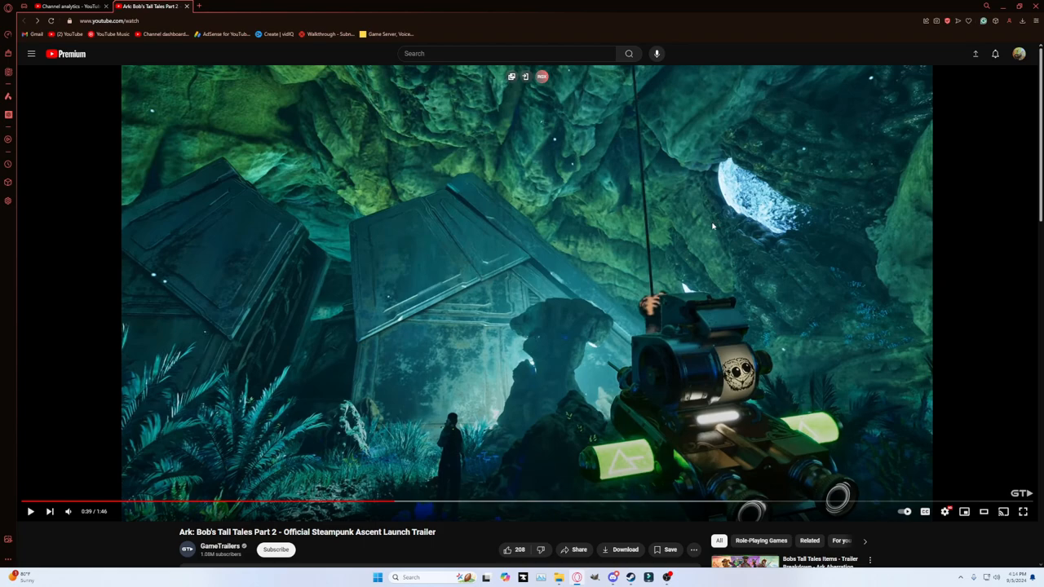
{"action": "mouse_move", "coordinate": [646, 415]}
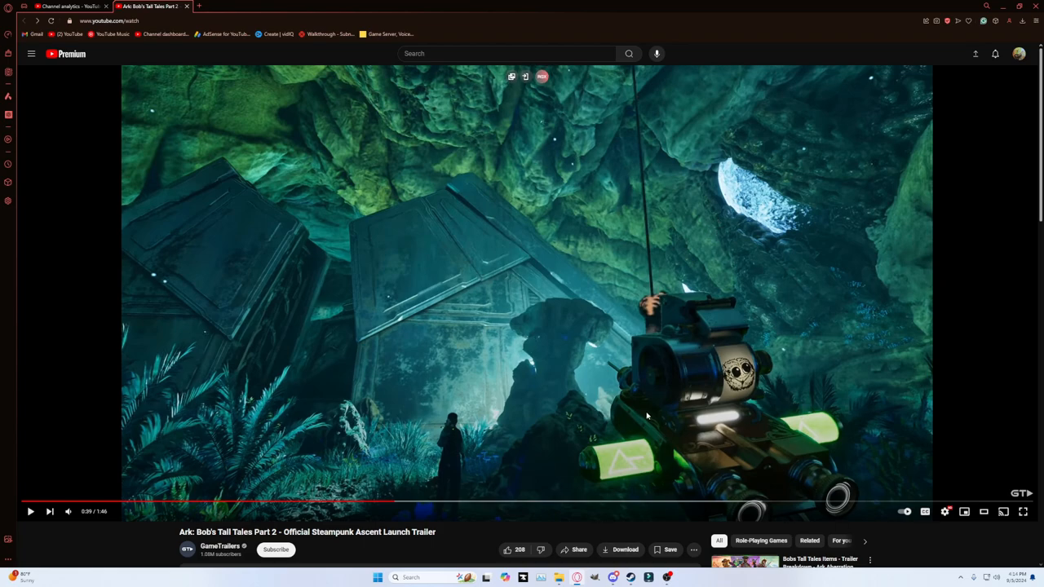
{"action": "mouse_move", "coordinate": [652, 421]}
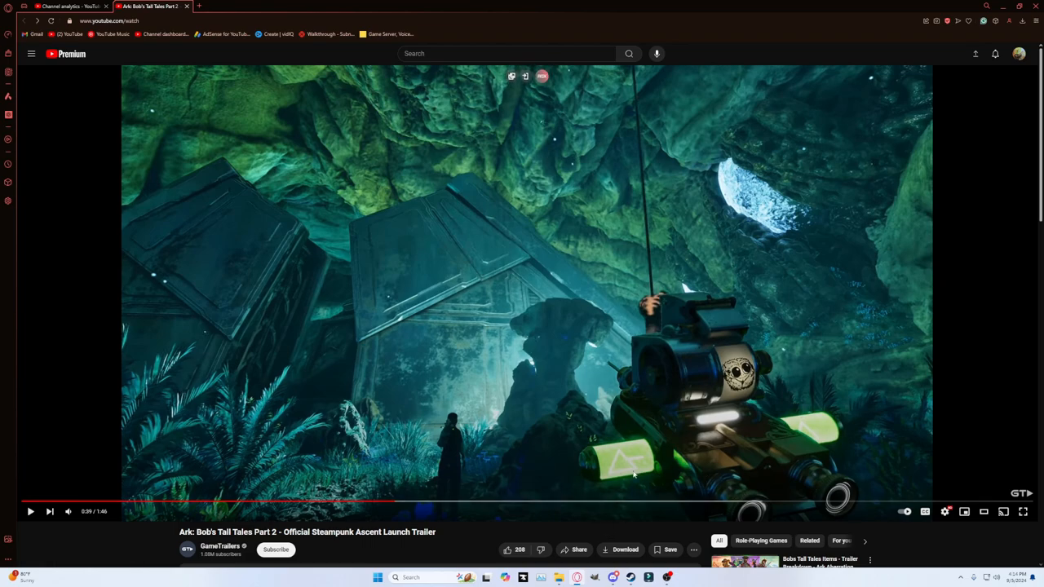
{"action": "mouse_move", "coordinate": [522, 404]}
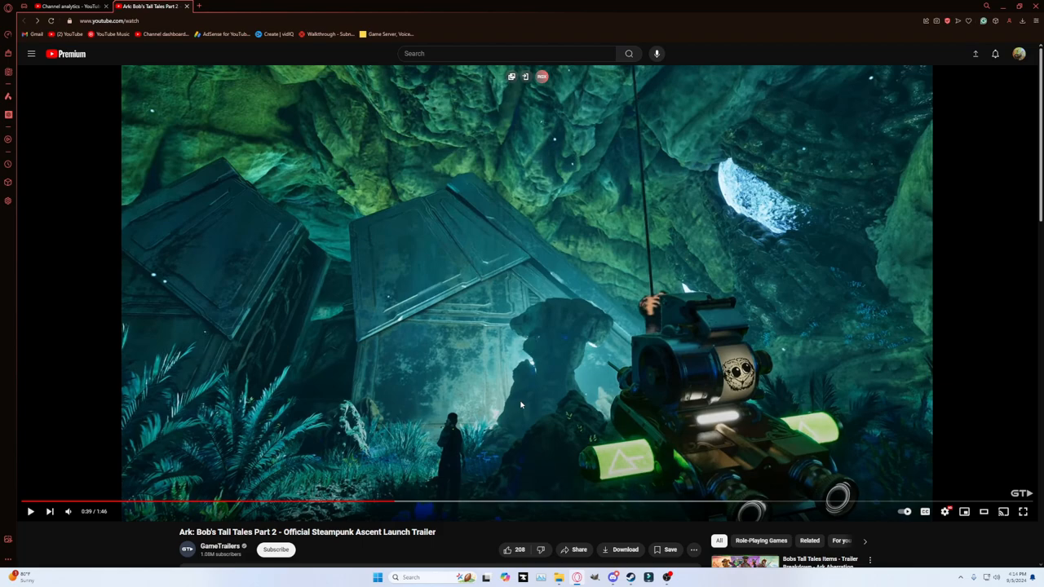
{"action": "mouse_move", "coordinate": [532, 388]}
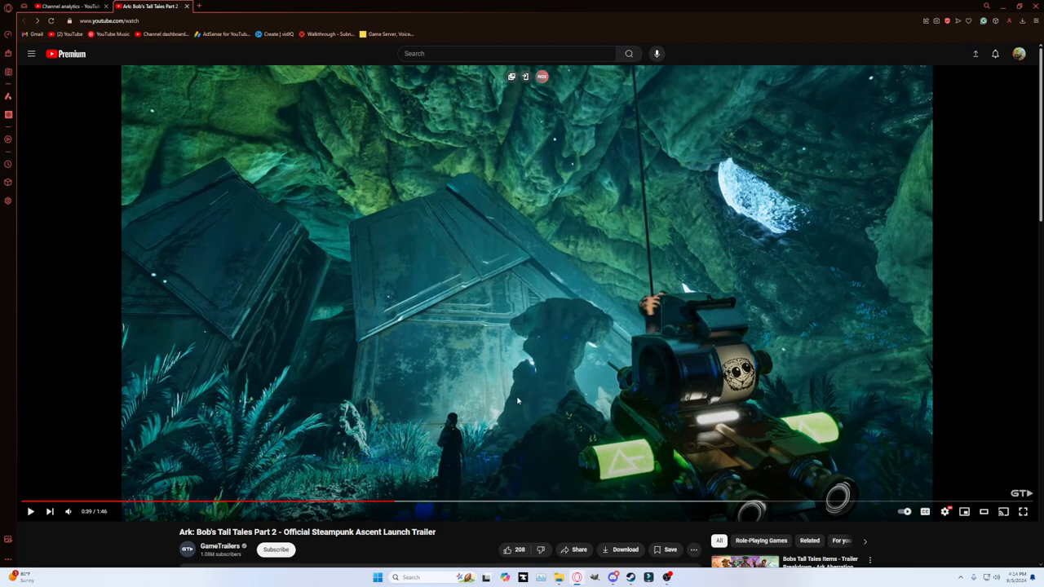
{"action": "mouse_move", "coordinate": [436, 382]}
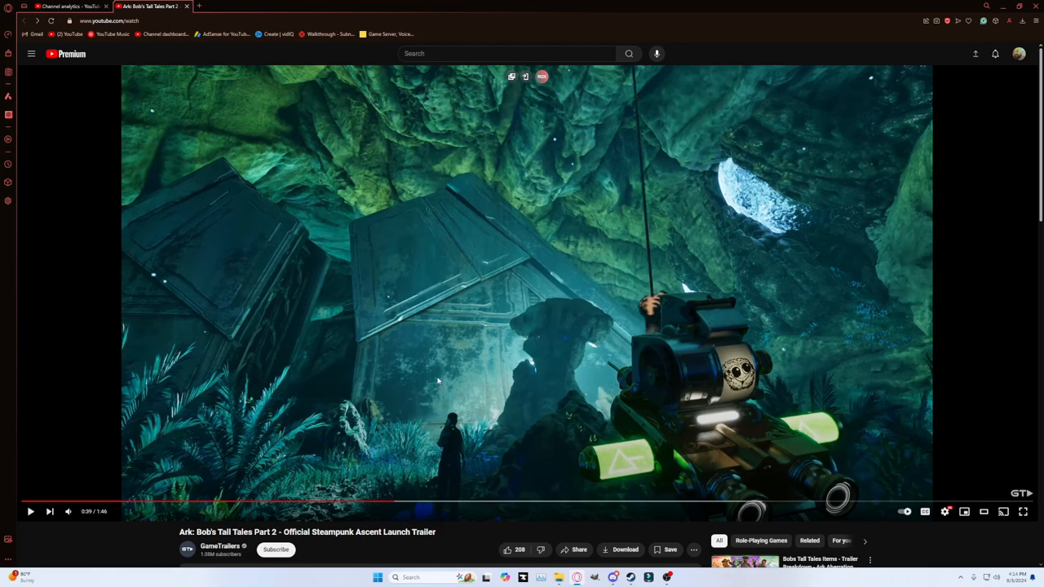
{"action": "mouse_move", "coordinate": [437, 368]}
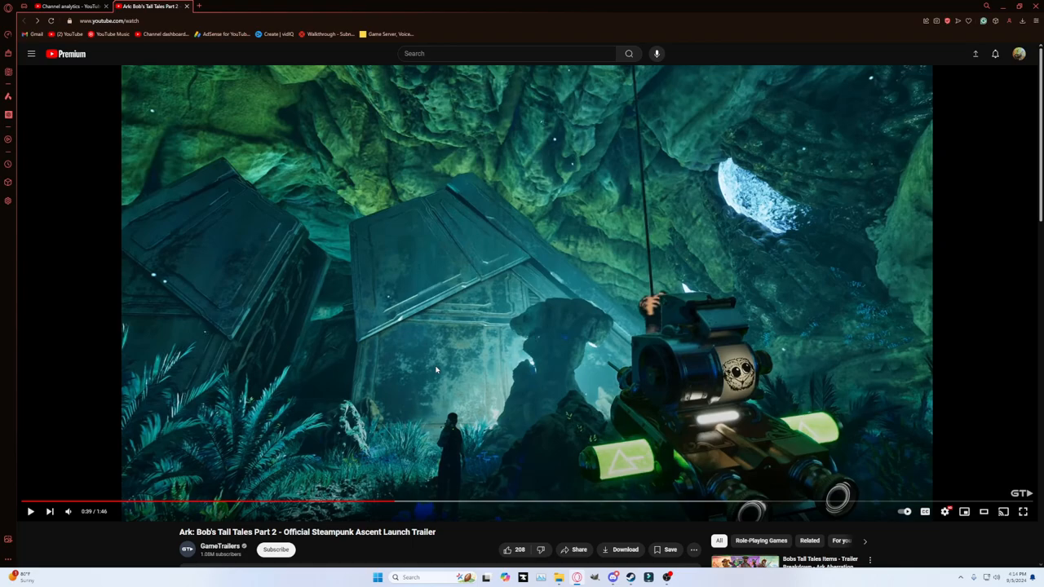
Resume after the commentary pause and continue past the cave creature shot to the mushroom meadow
{"action": "left_click", "coordinate": [29, 512]}
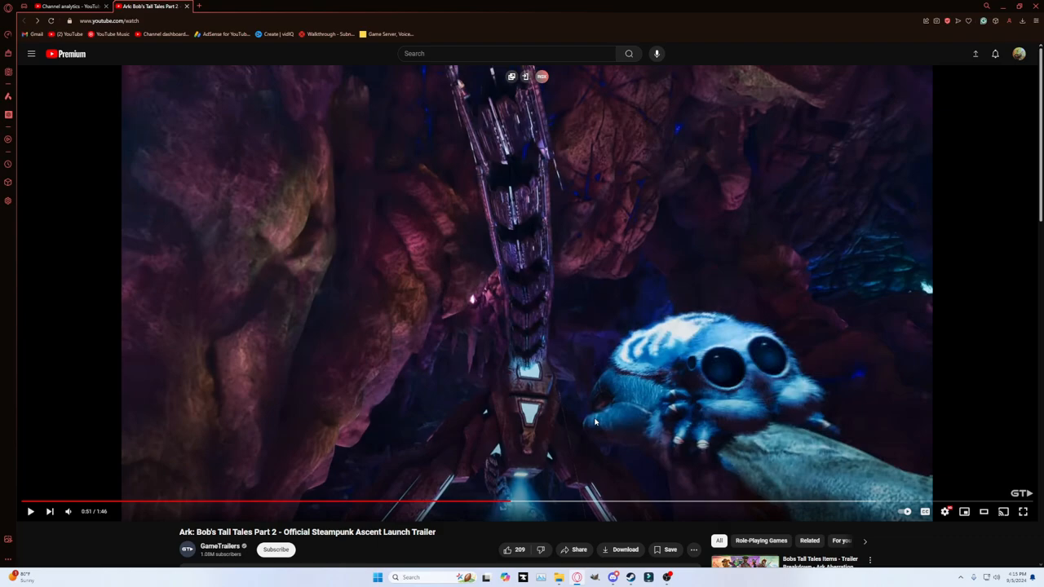
{"action": "mouse_move", "coordinate": [594, 424]}
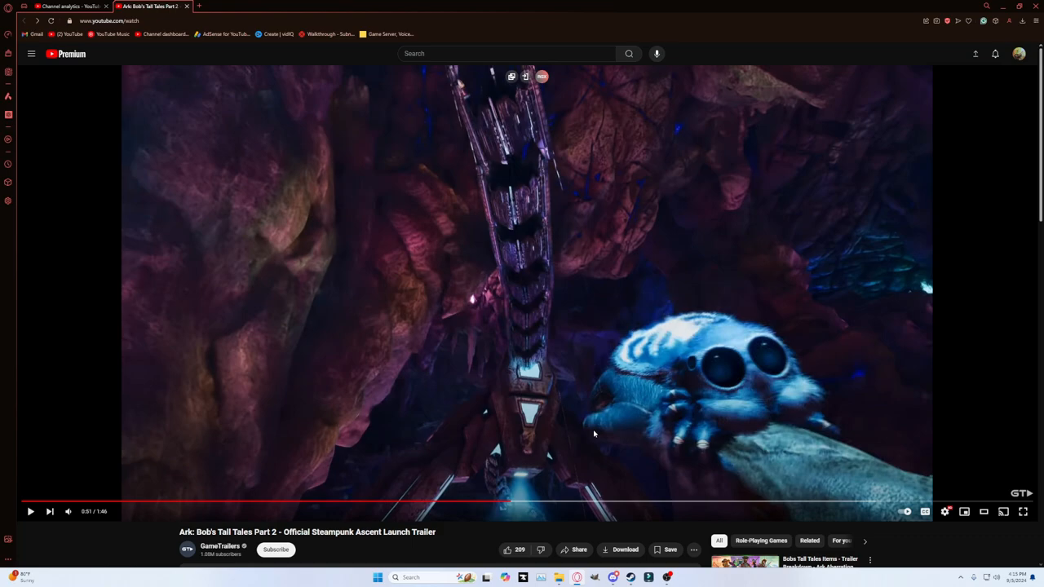
{"action": "mouse_move", "coordinate": [595, 447]}
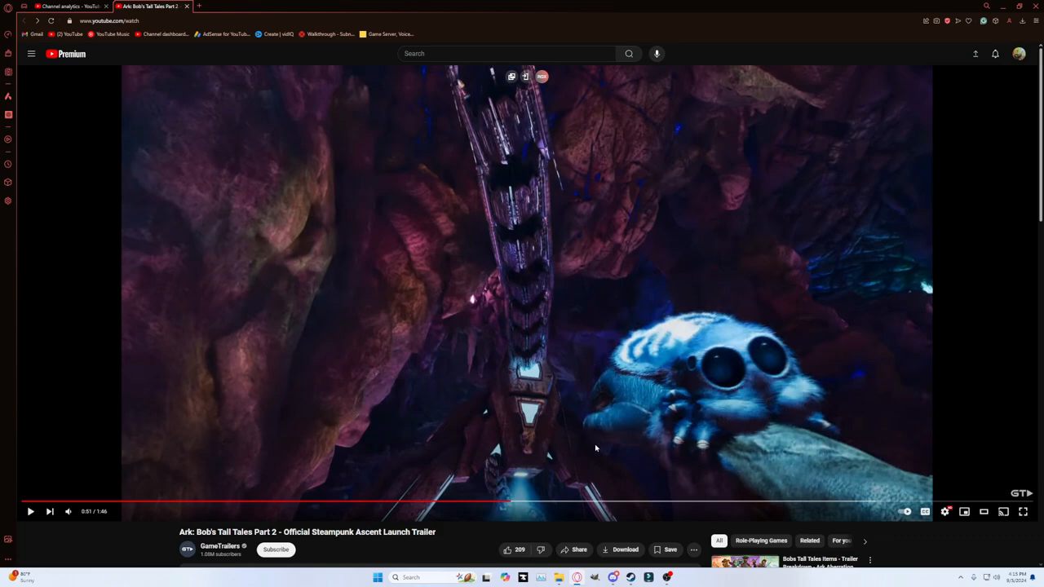
{"action": "mouse_move", "coordinate": [593, 456]}
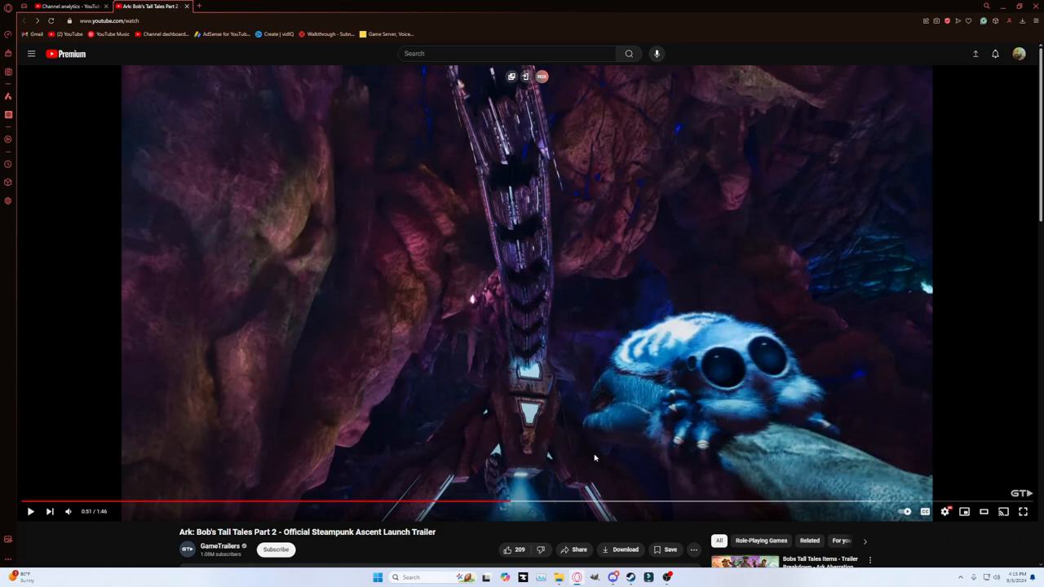
{"action": "mouse_move", "coordinate": [590, 476]}
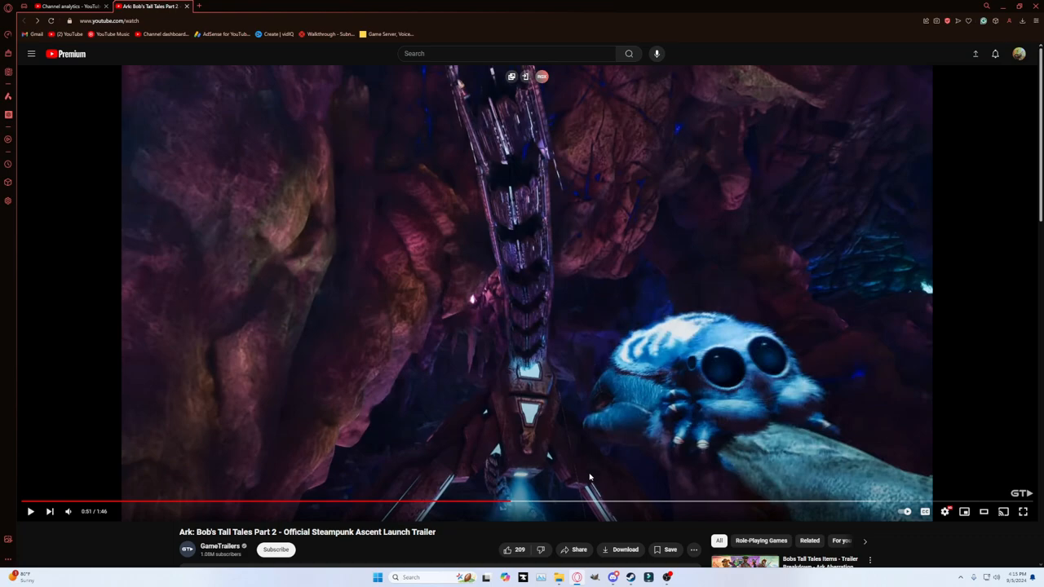
{"action": "mouse_move", "coordinate": [769, 272]}
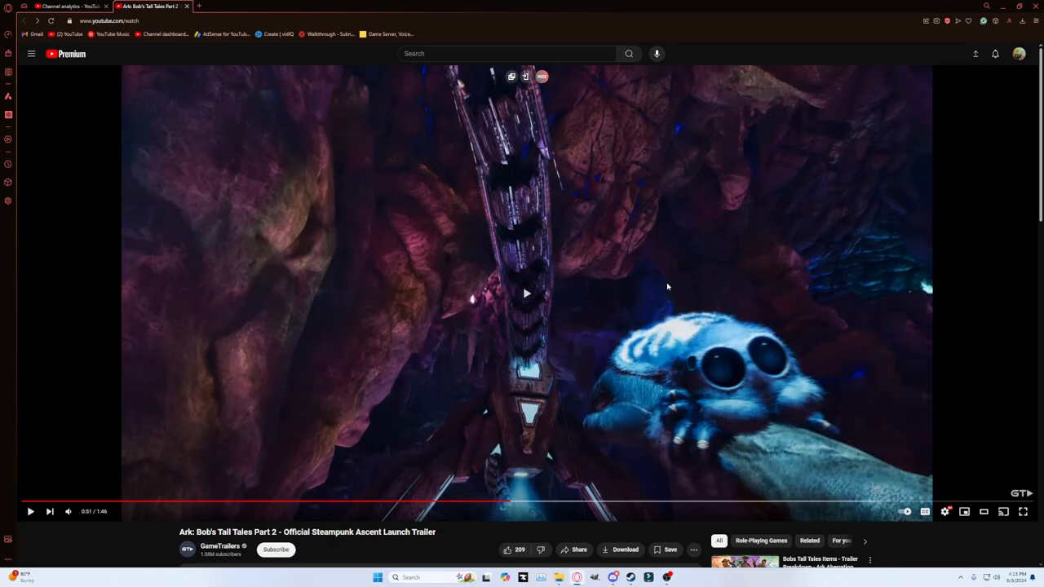
{"action": "left_click", "coordinate": [525, 294]}
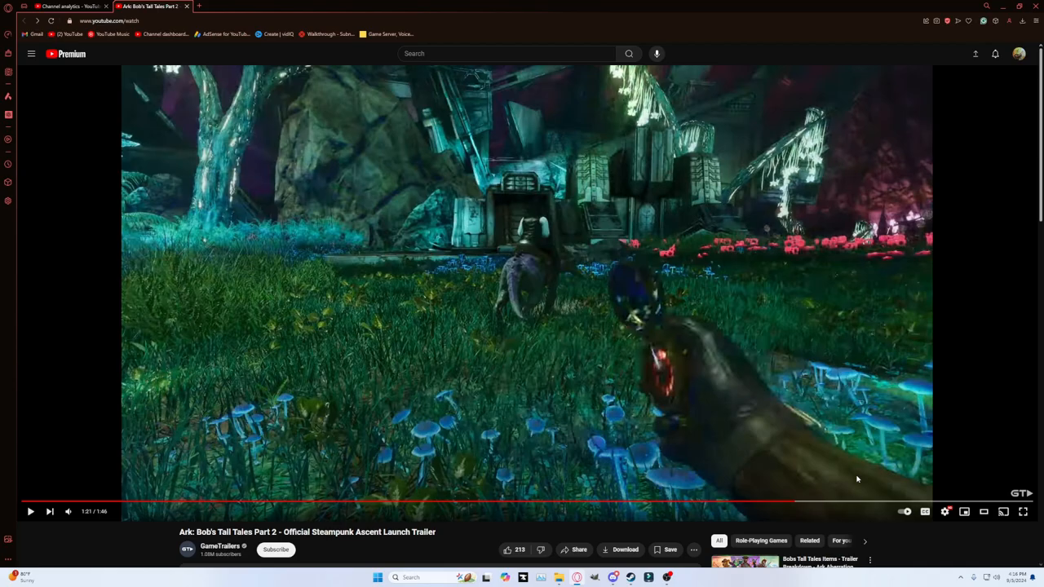
Continue from the meadow scene and let the trailer run to 1:46 and its end-screen grid
{"action": "left_click", "coordinate": [30, 512]}
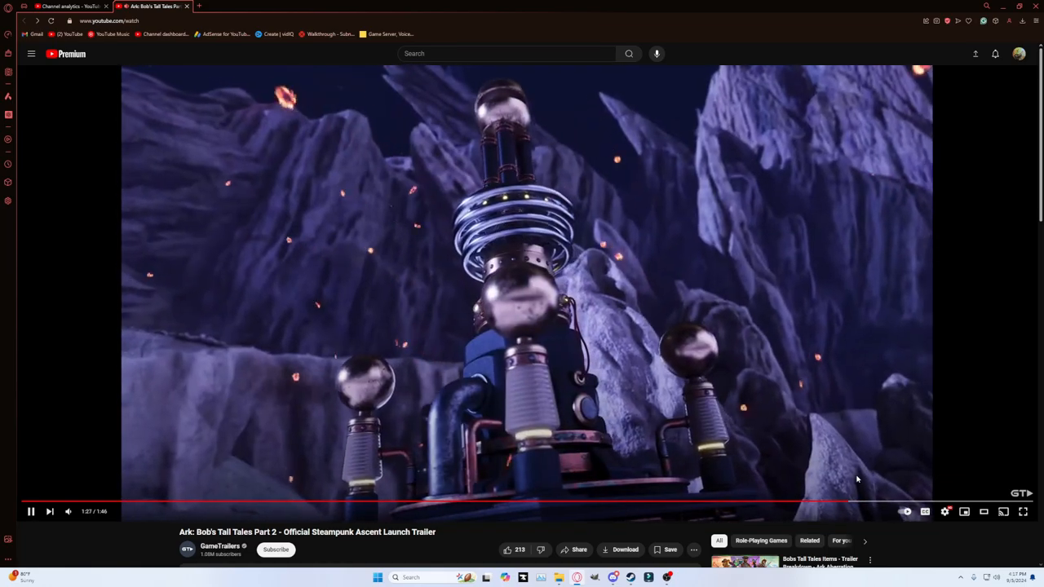
{"action": "left_click", "coordinate": [28, 512]}
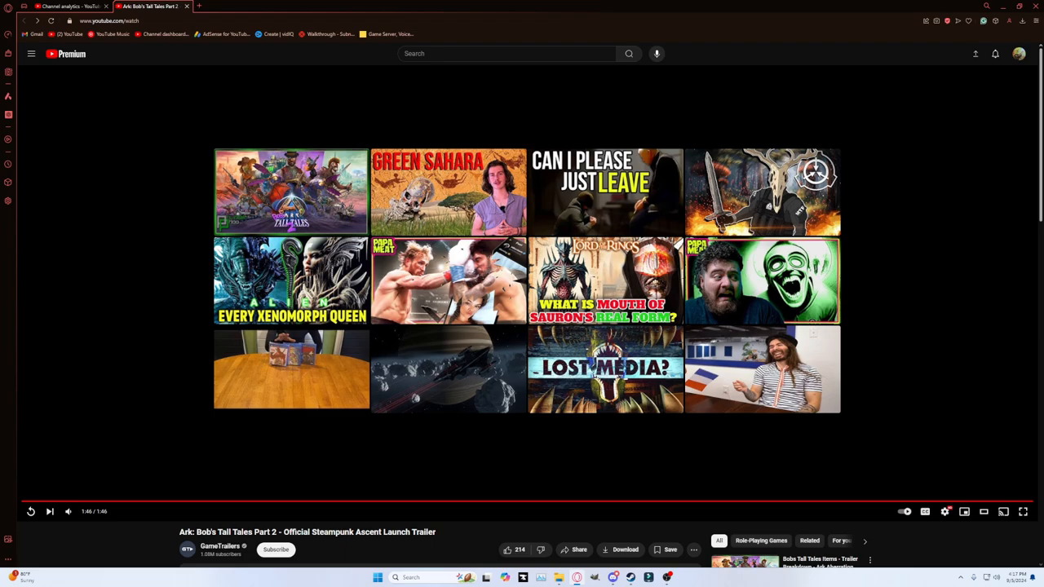
{"action": "mouse_move", "coordinate": [606, 578]}
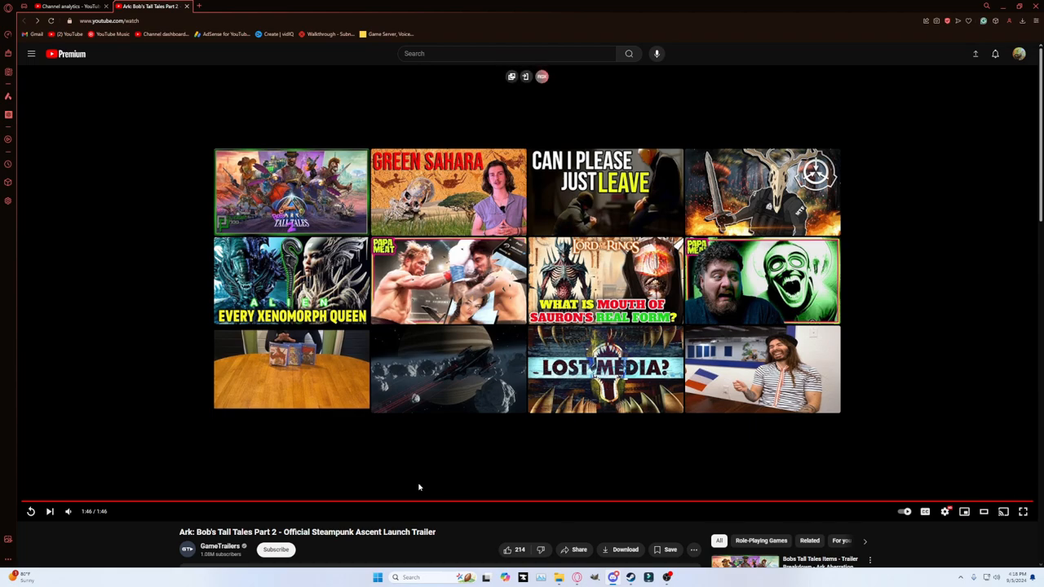
{"action": "mouse_move", "coordinate": [481, 466]}
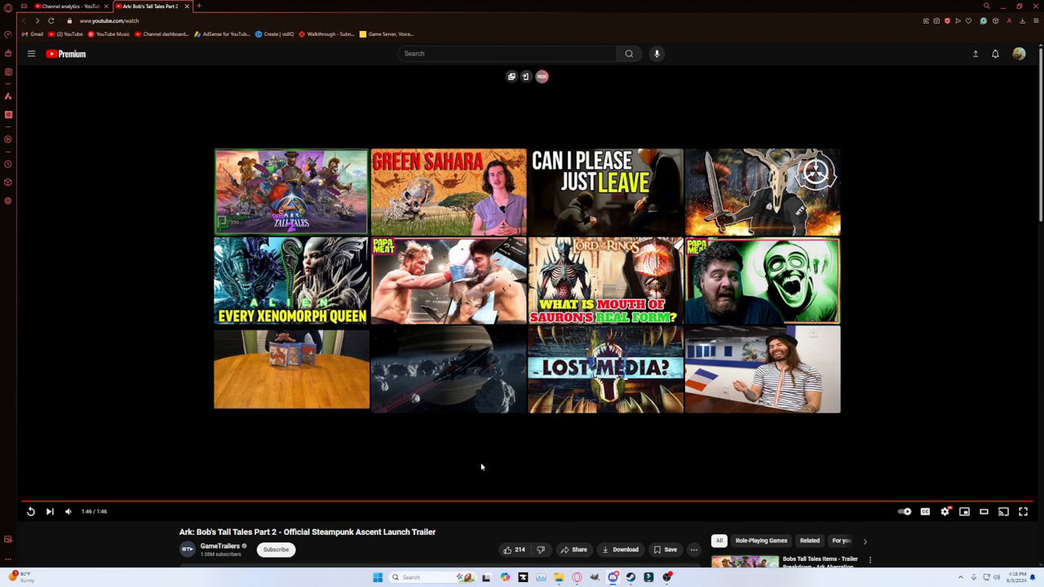
{"action": "left_click", "coordinate": [506, 549]}
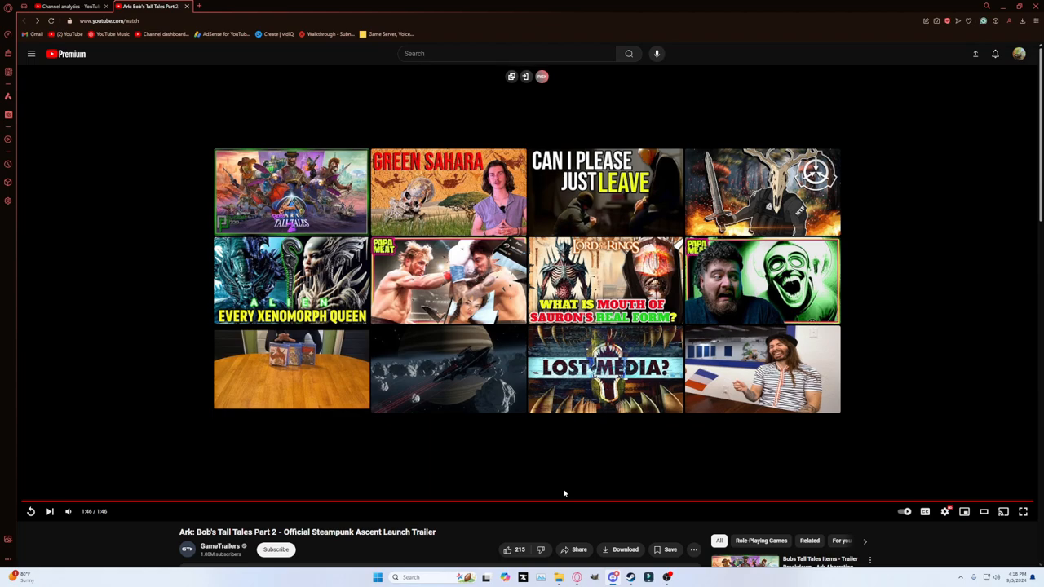
{"action": "mouse_move", "coordinate": [571, 485]}
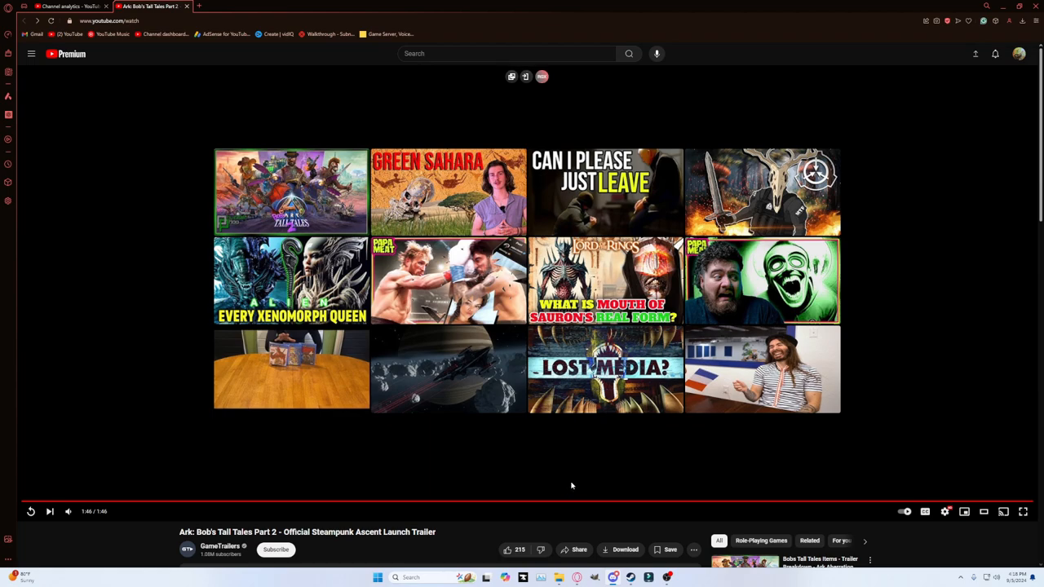
{"action": "mouse_move", "coordinate": [595, 476]}
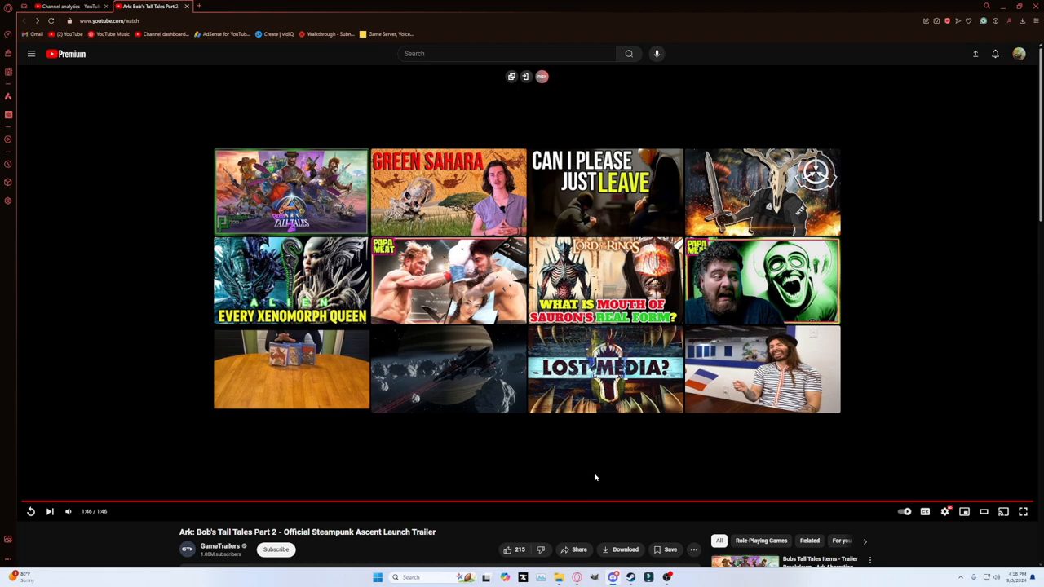